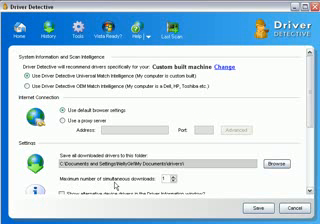
scroll("down", 3)
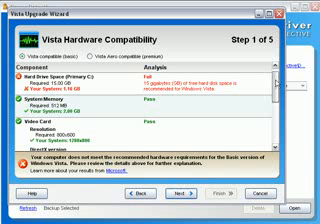
scroll("down", 3)
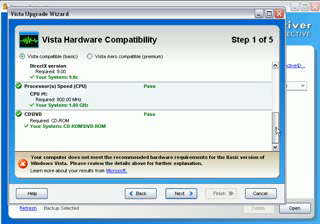
scroll("down", 3)
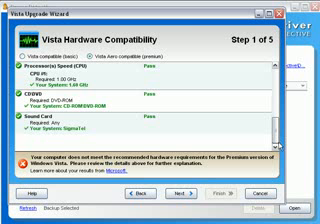
scroll("down", 3)
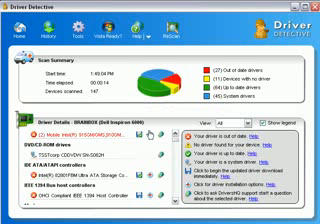
scroll("down", 3)
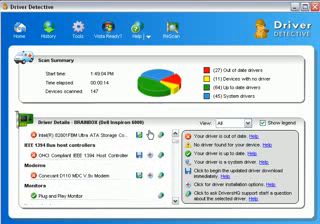